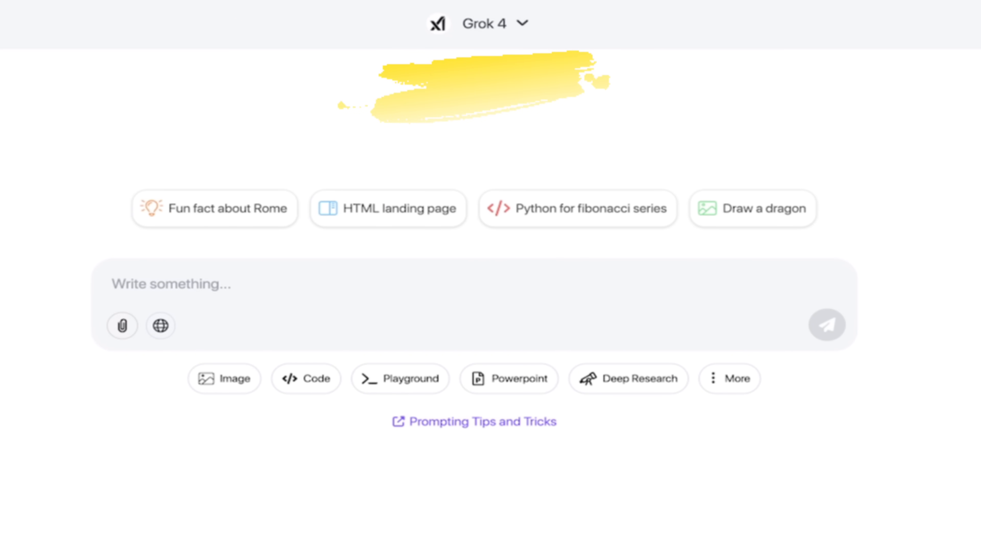
- Expand the model selector to show the bots available for this chat
{"action": "left_click", "coordinate": [826, 325]}
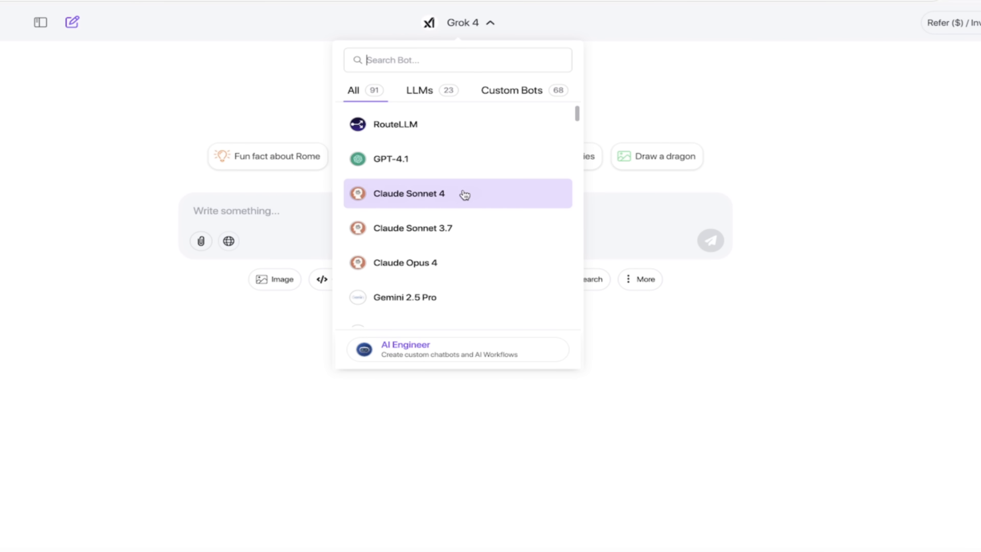
- Pick Claude Sonnet 4, then browse down through the full list of available models
{"action": "left_click", "coordinate": [409, 194]}
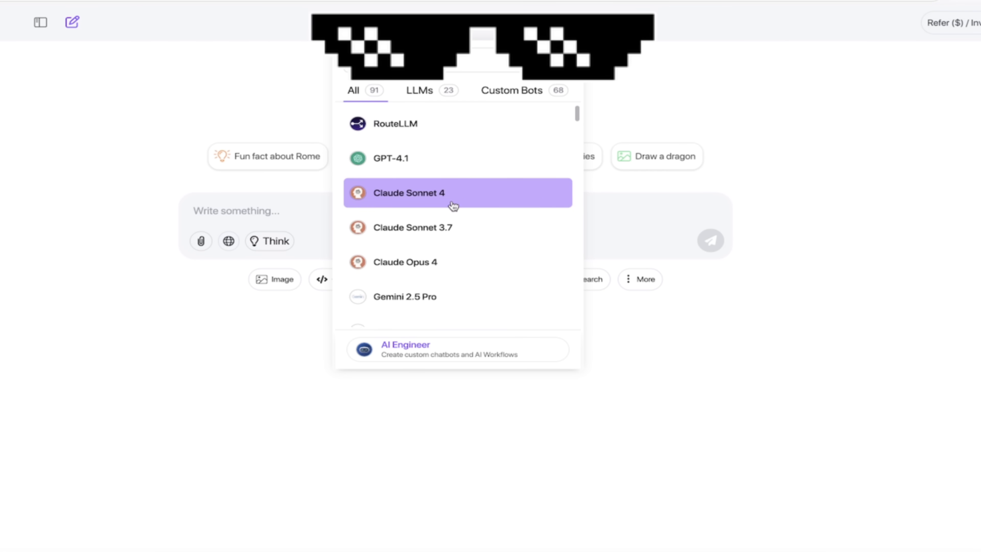
{"action": "scroll", "scroll_direction": "down", "scroll_amount": 3}
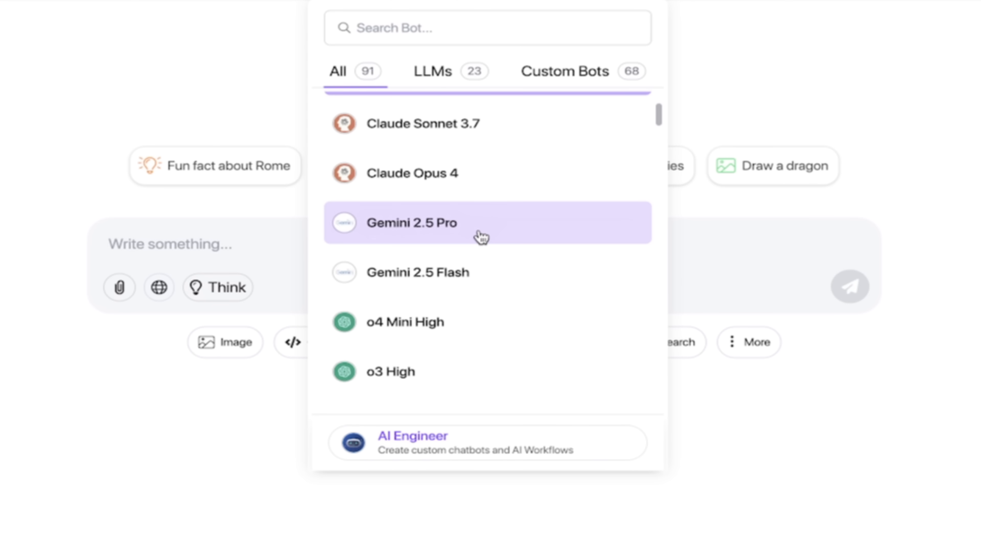
{"action": "scroll", "scroll_direction": "down", "scroll_amount": 3}
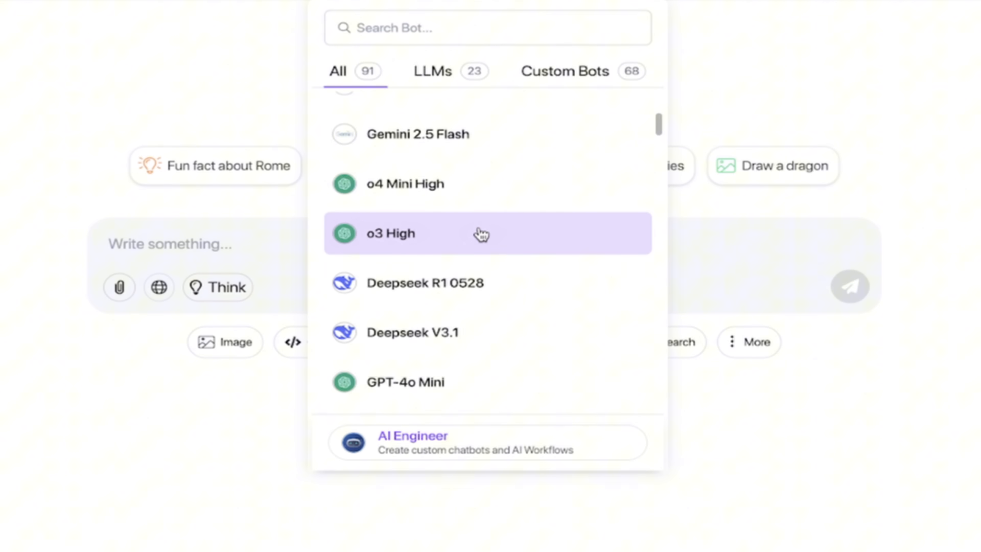
{"action": "scroll", "scroll_direction": "down", "scroll_amount": 3}
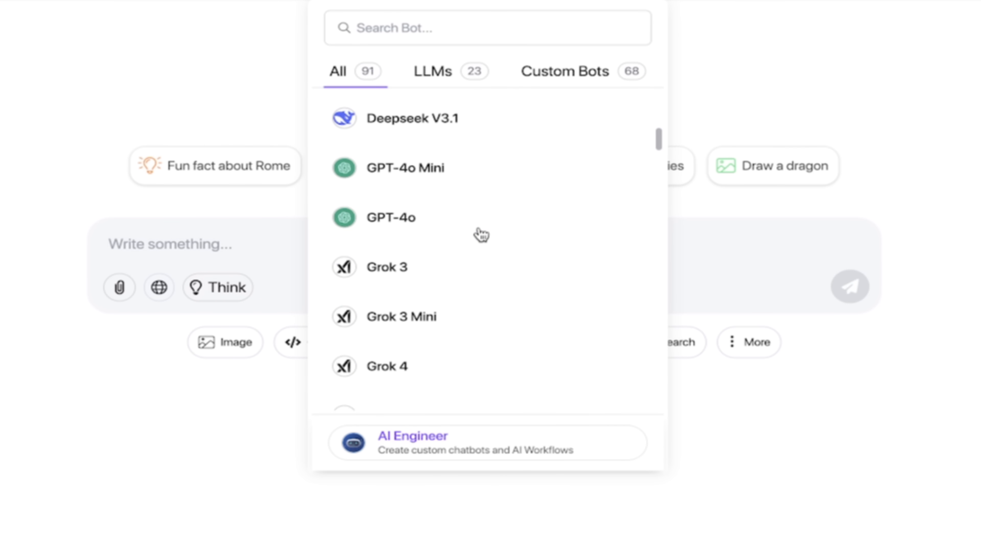
{"action": "scroll", "scroll_direction": "down", "scroll_amount": 3}
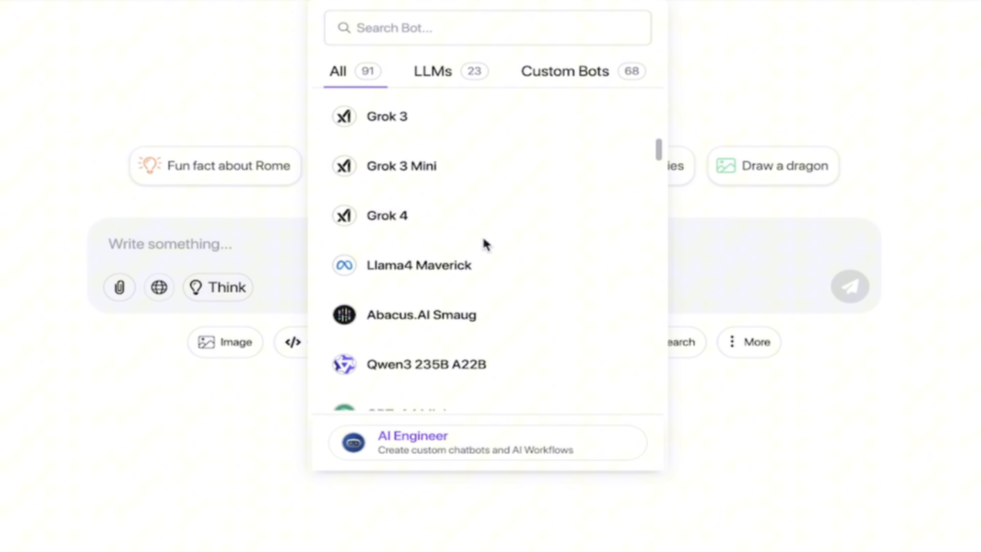
{"action": "scroll", "scroll_direction": "down", "scroll_amount": 3}
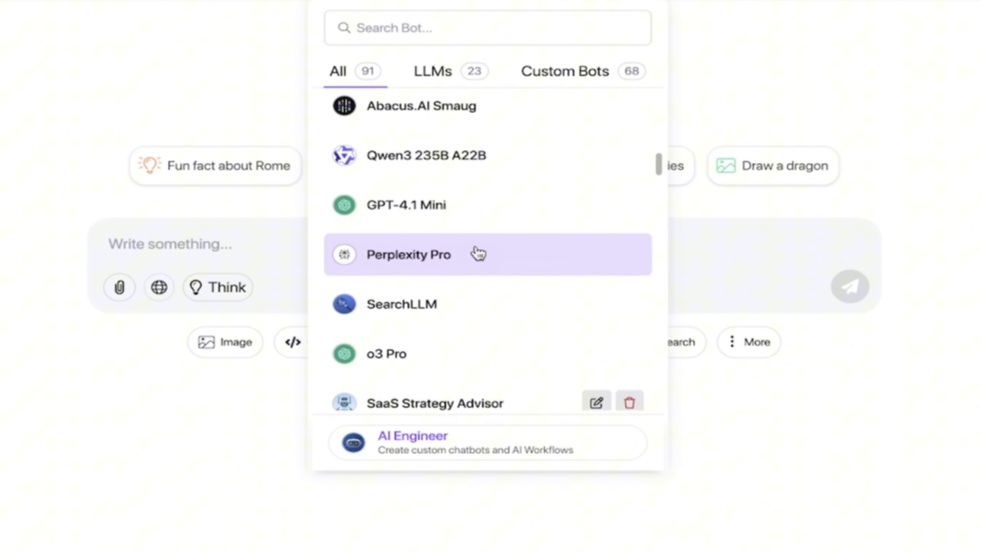
- Close and reopen the model list and scroll to Grok 4 for the new chat
{"action": "left_click", "coordinate": [735, 103]}
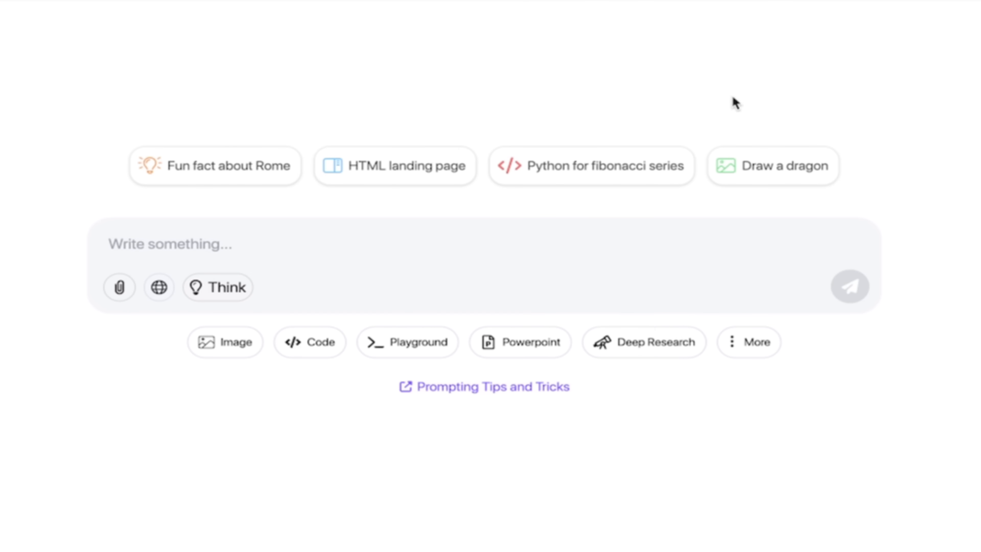
{"action": "left_click", "coordinate": [490, 48]}
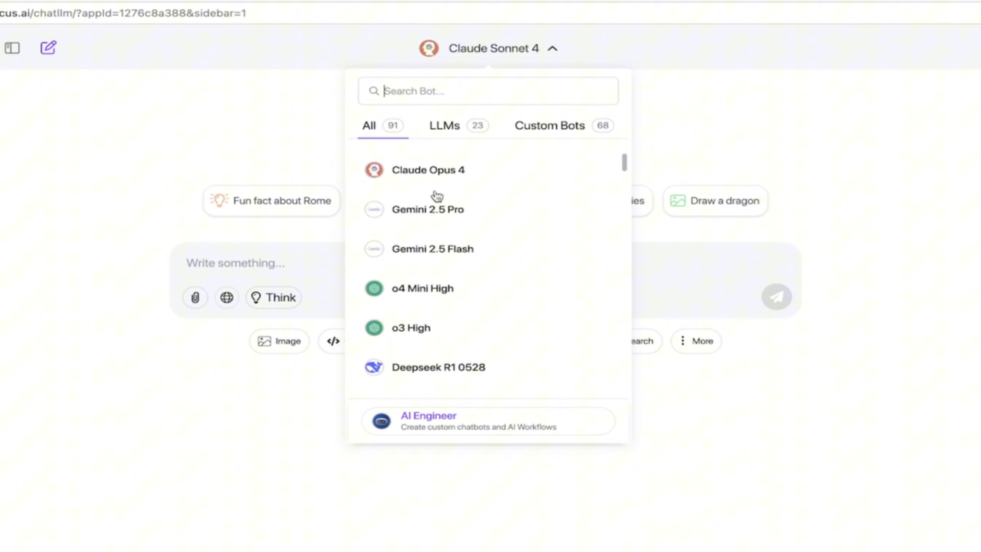
{"action": "scroll", "scroll_direction": "down", "scroll_amount": 3}
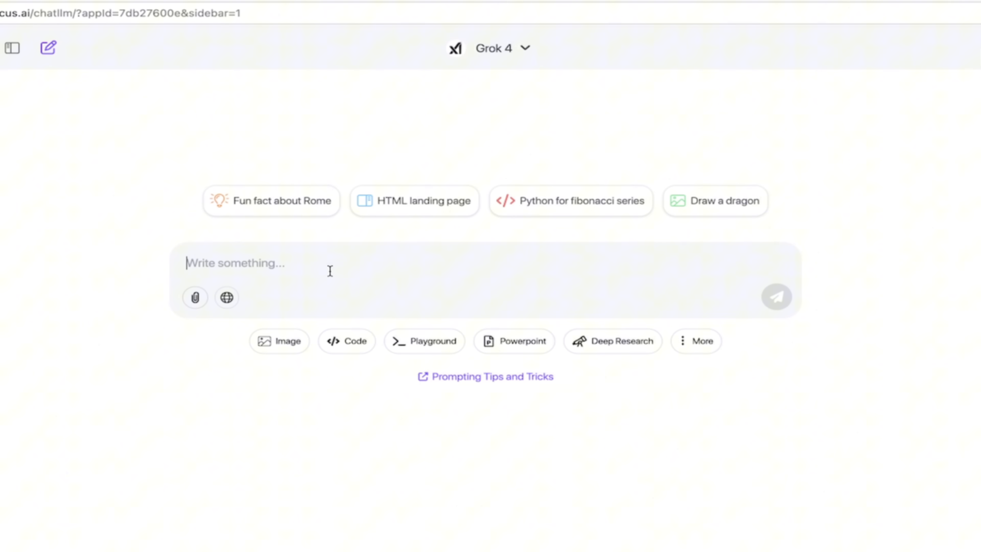
- Ask Grok 4 'What LLM are you using to respond to this prompt?' and send it
{"action": "type", "text": "What LLM are you using to respond to this prompt?"}
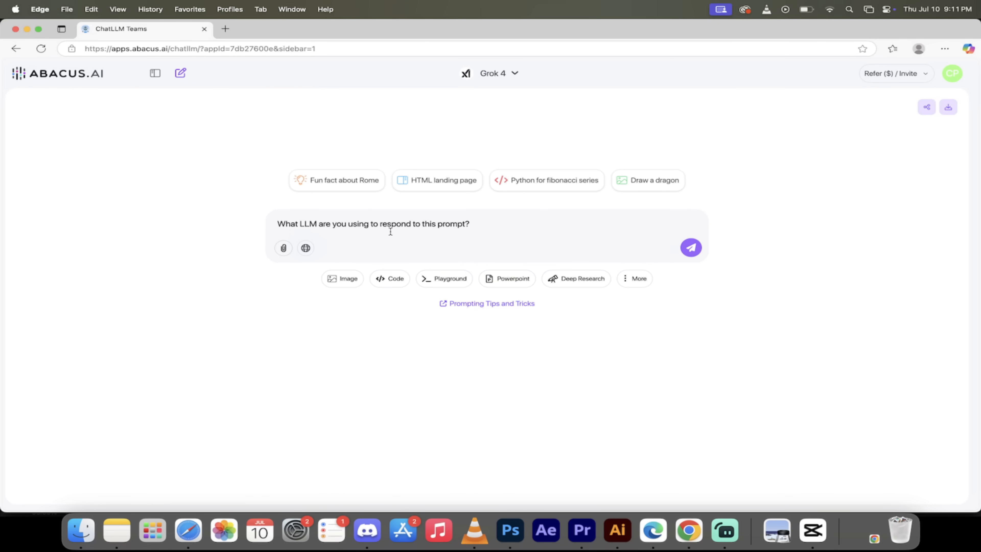
{"action": "left_click", "coordinate": [690, 248]}
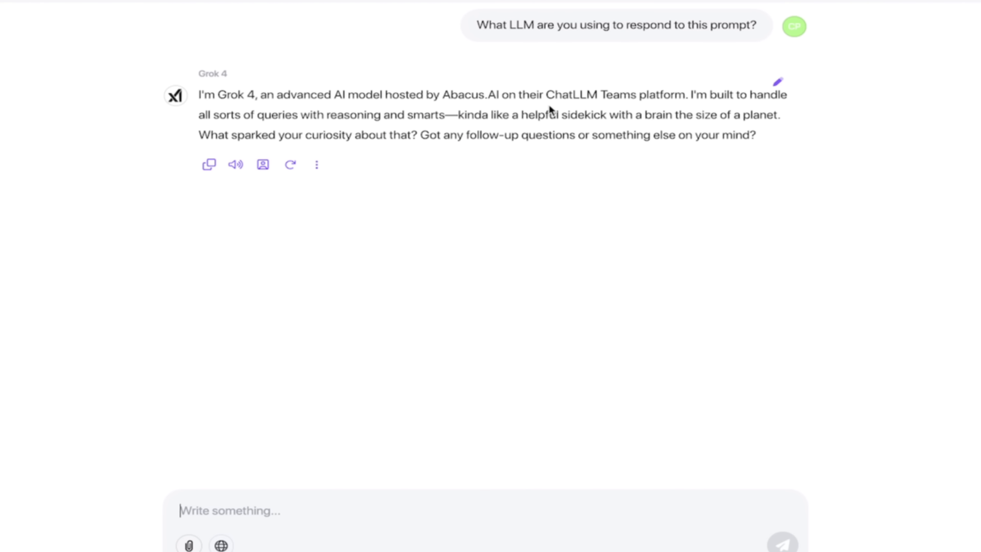
{"action": "mouse_move", "coordinate": [576, 141]}
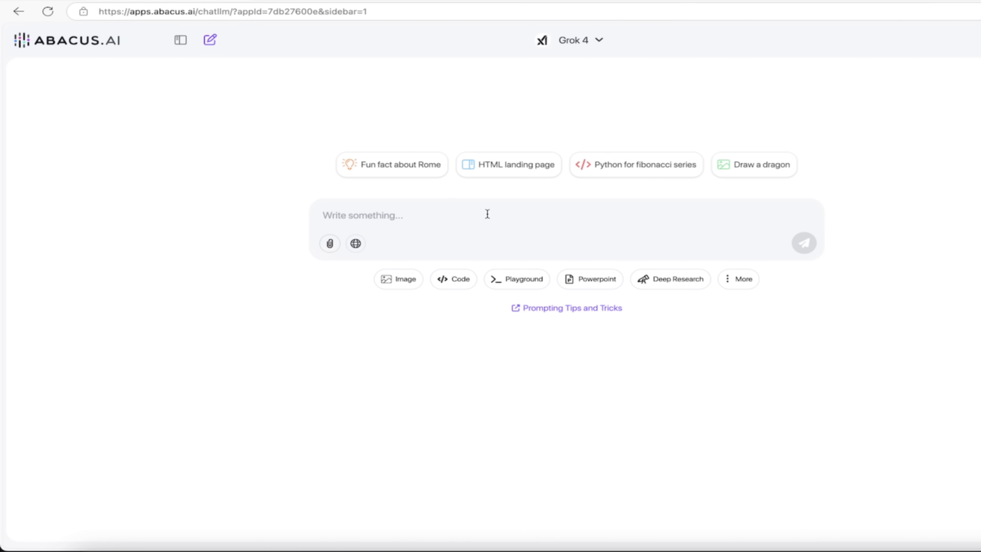
- Ask 'What score did Grok 4 get on Humanity's Last Exam?' and send it
{"action": "type", "text": "What score did Grok 4 get on Humanity's Last Exam?"}
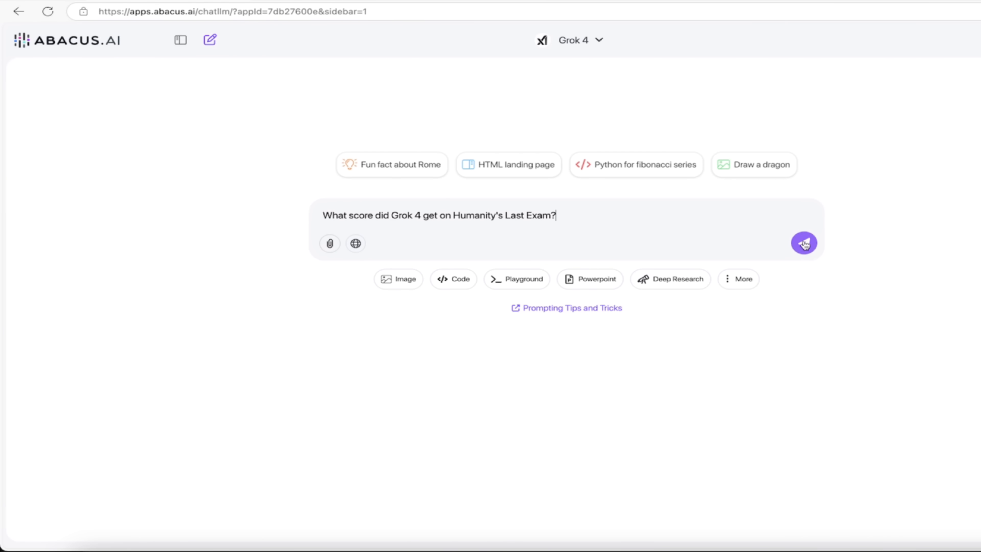
{"action": "left_click", "coordinate": [803, 243]}
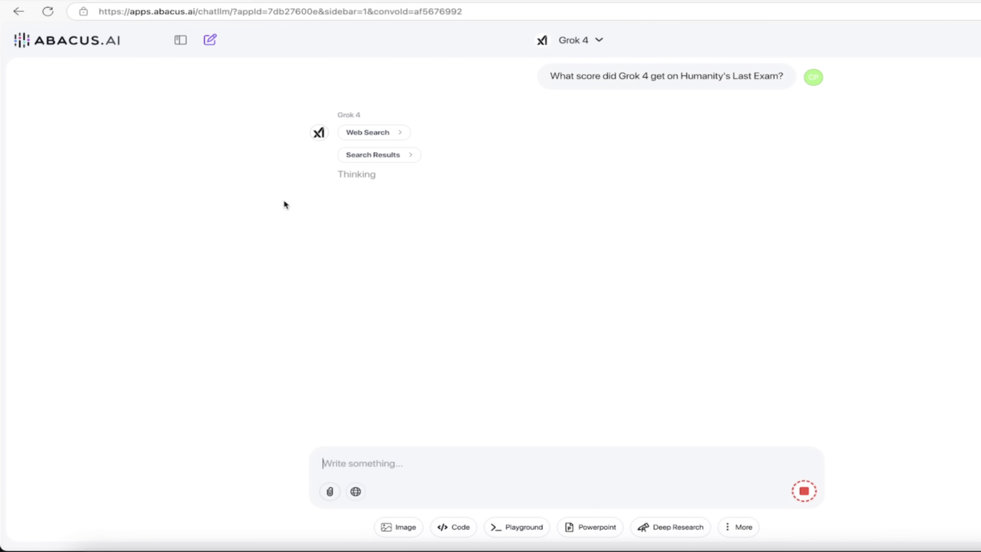
{"action": "mouse_move", "coordinate": [873, 472]}
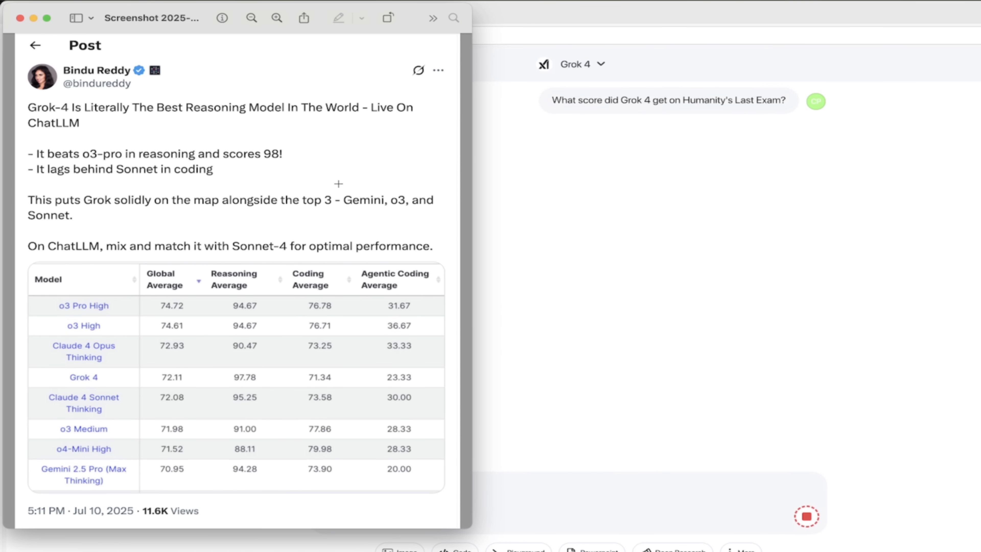
{"action": "mouse_move", "coordinate": [198, 164]}
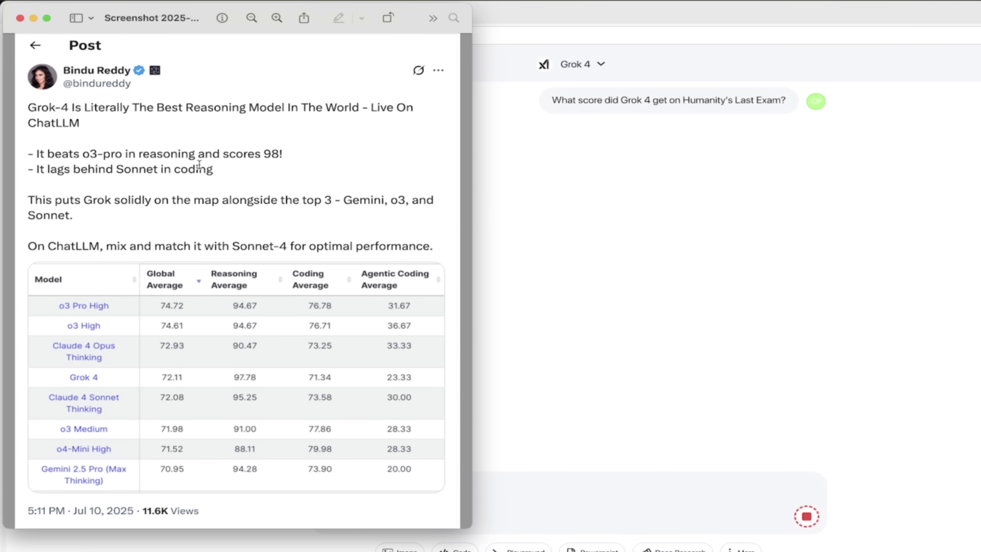
{"action": "mouse_move", "coordinate": [356, 181]}
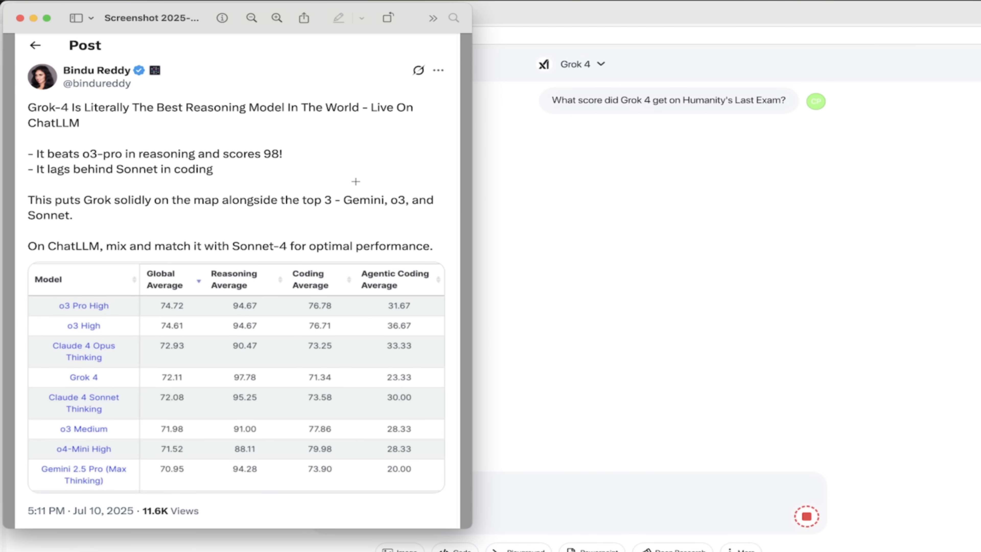
{"action": "mouse_move", "coordinate": [38, 108]}
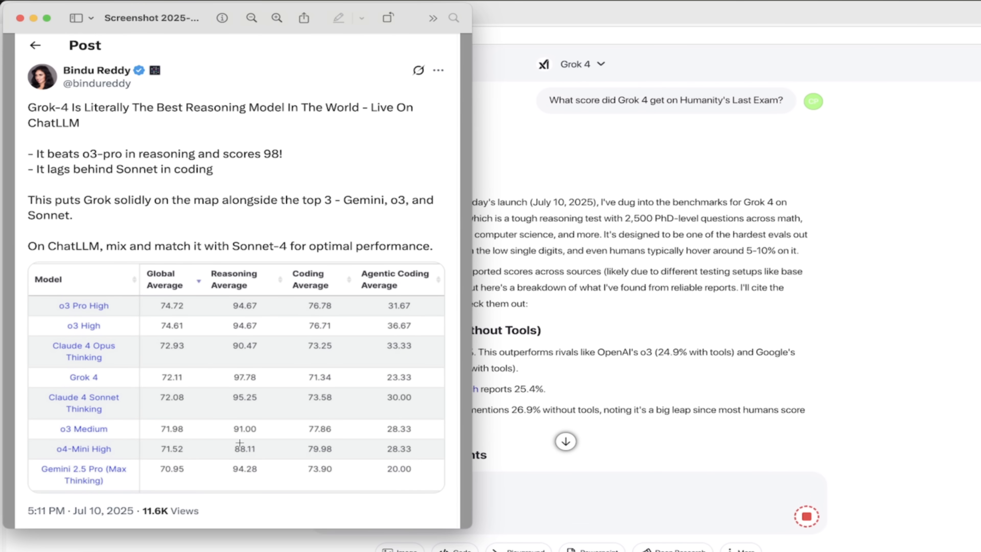
{"action": "mouse_move", "coordinate": [253, 449]}
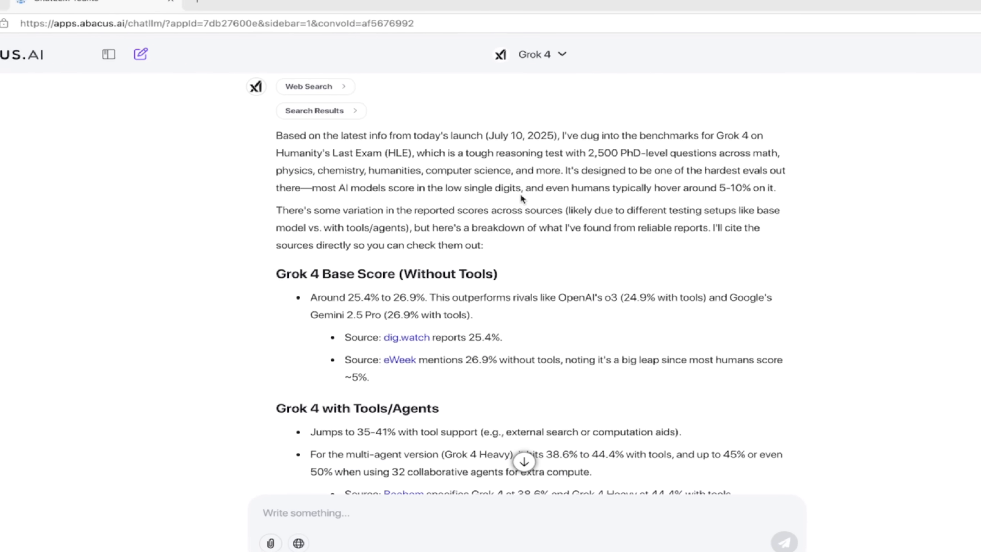
{"action": "scroll", "scroll_direction": "down", "scroll_amount": 3}
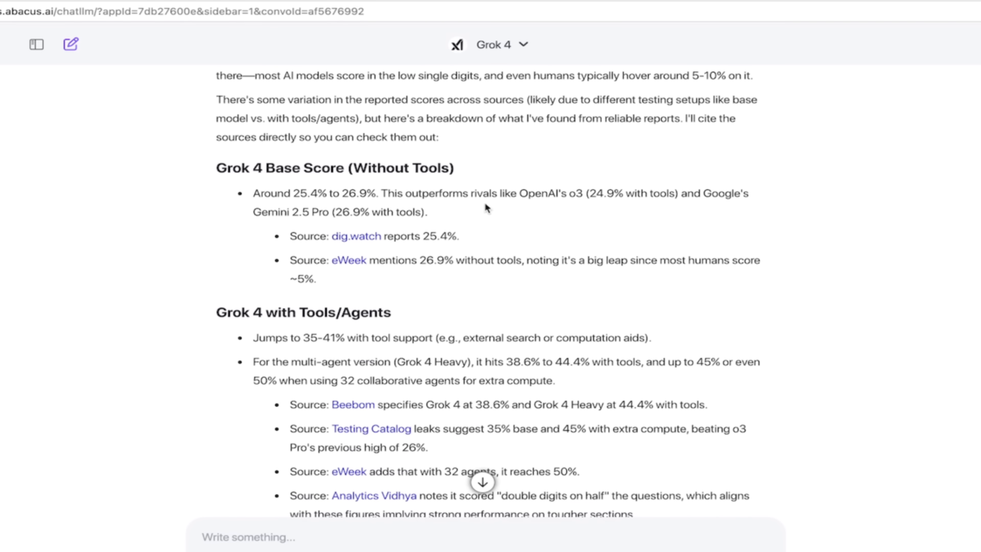
{"action": "scroll", "scroll_direction": "down", "scroll_amount": 3}
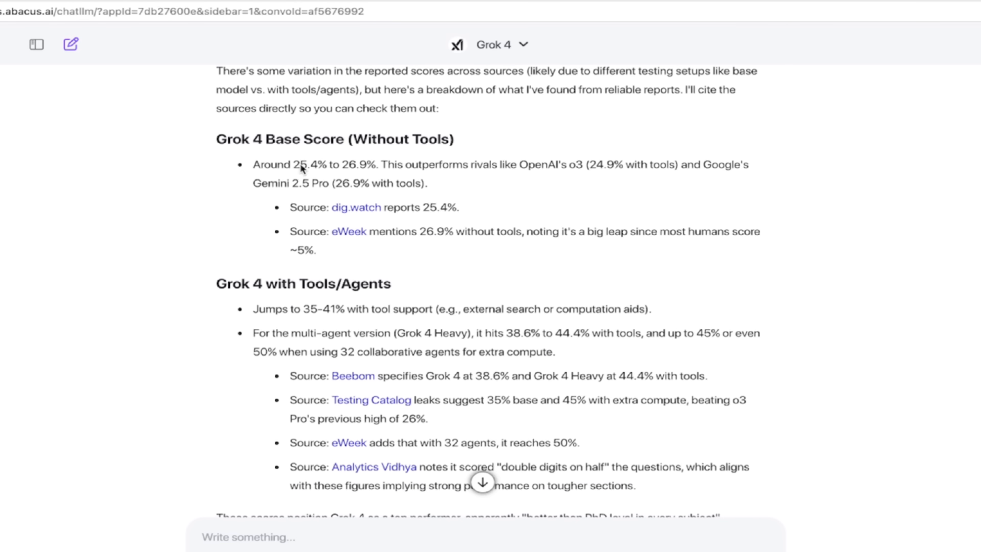
{"action": "mouse_move", "coordinate": [518, 165]}
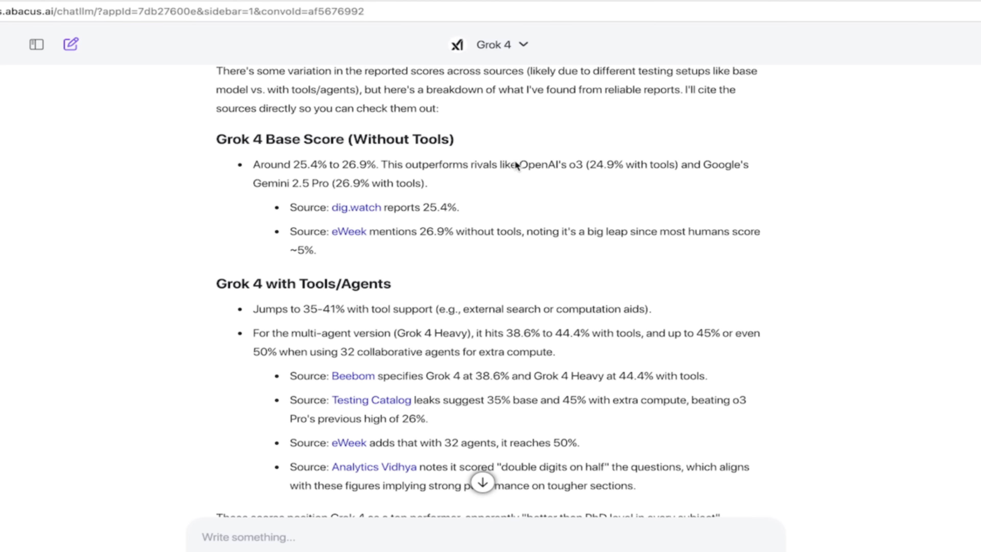
{"action": "mouse_move", "coordinate": [557, 169]}
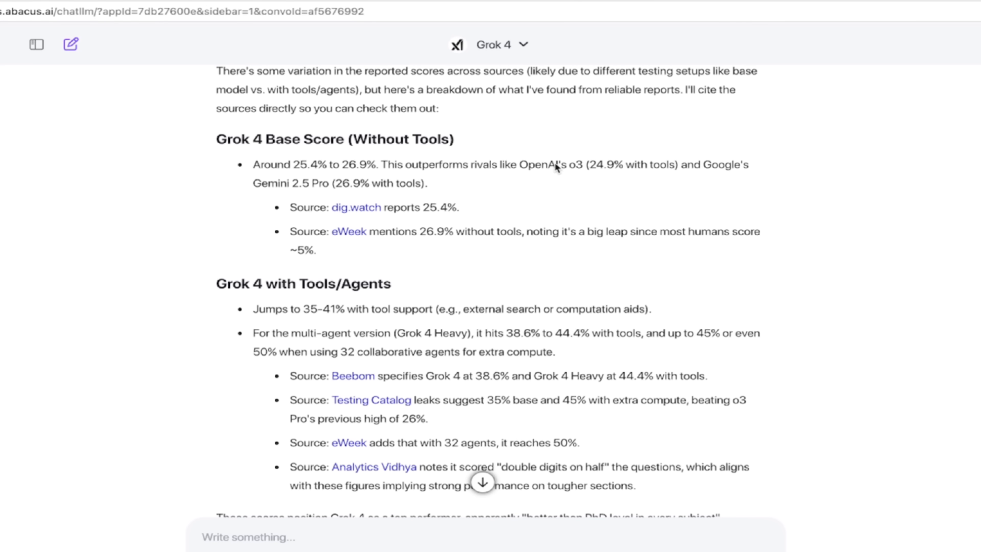
{"action": "scroll", "scroll_direction": "down", "scroll_amount": 3}
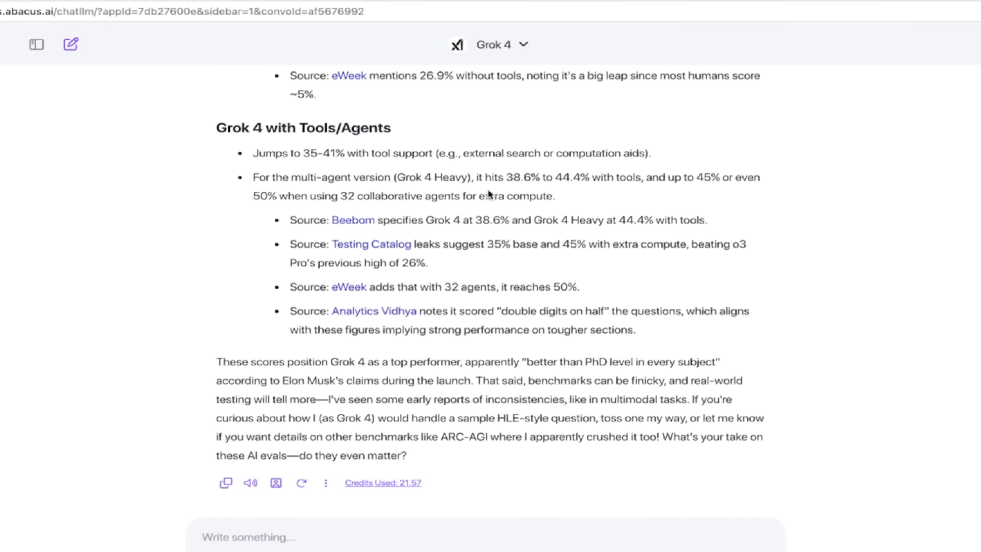
{"action": "mouse_move", "coordinate": [516, 247]}
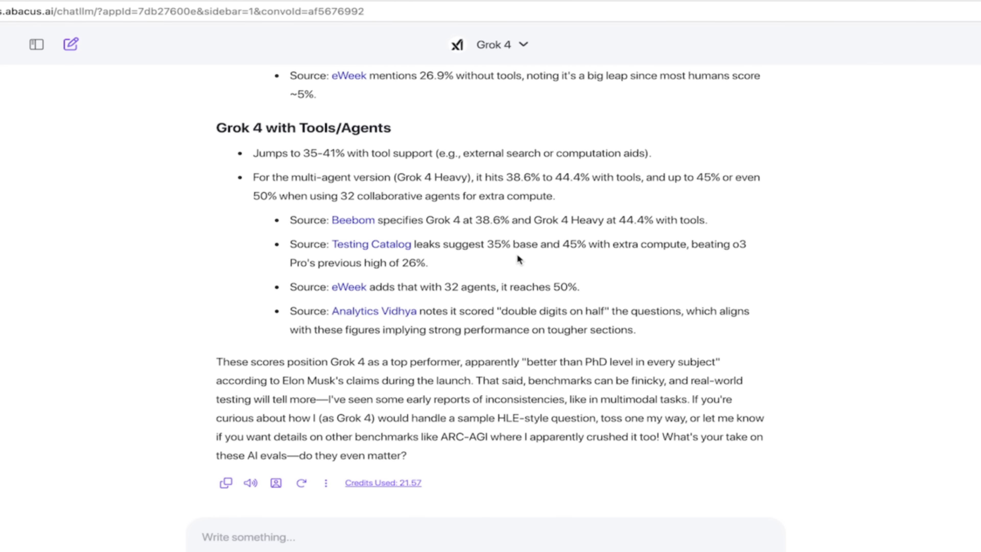
{"action": "mouse_move", "coordinate": [520, 273]}
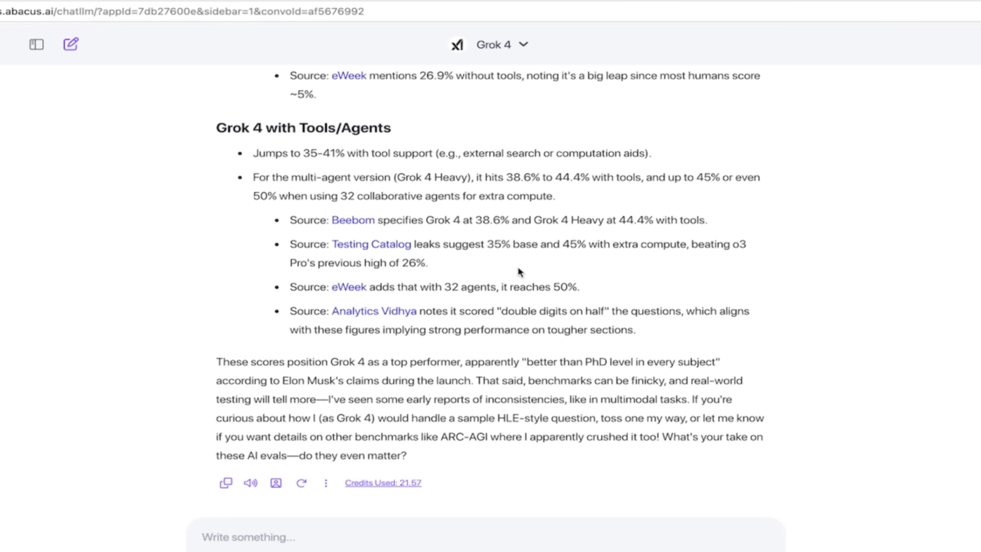